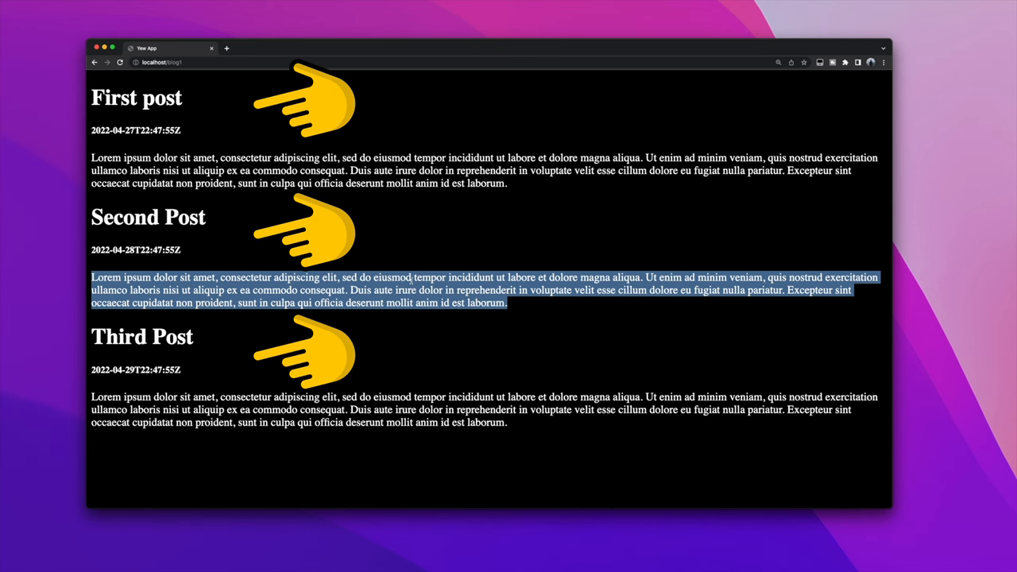
Symlink ../frontend/dist as ./dist in the backend, verify it with ls ./dist, and open backend Cargo.toml
click(262, 48)
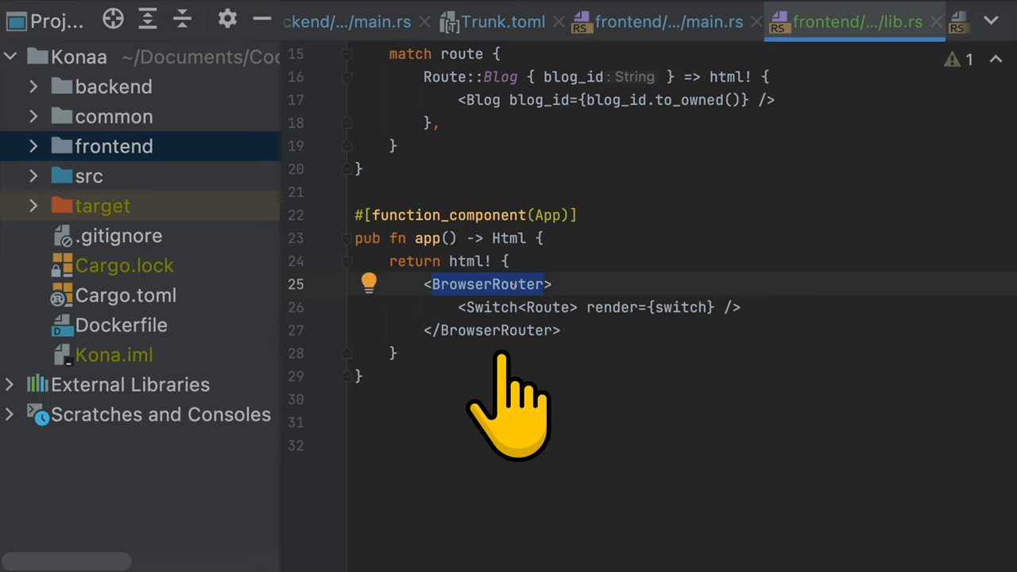
mouse_move(628, 167)
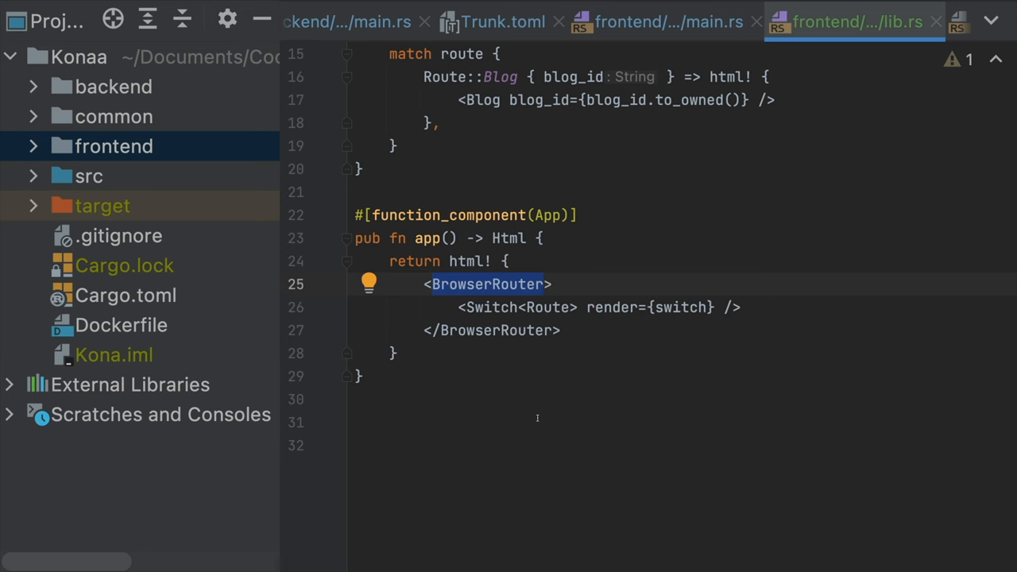
click(113, 147)
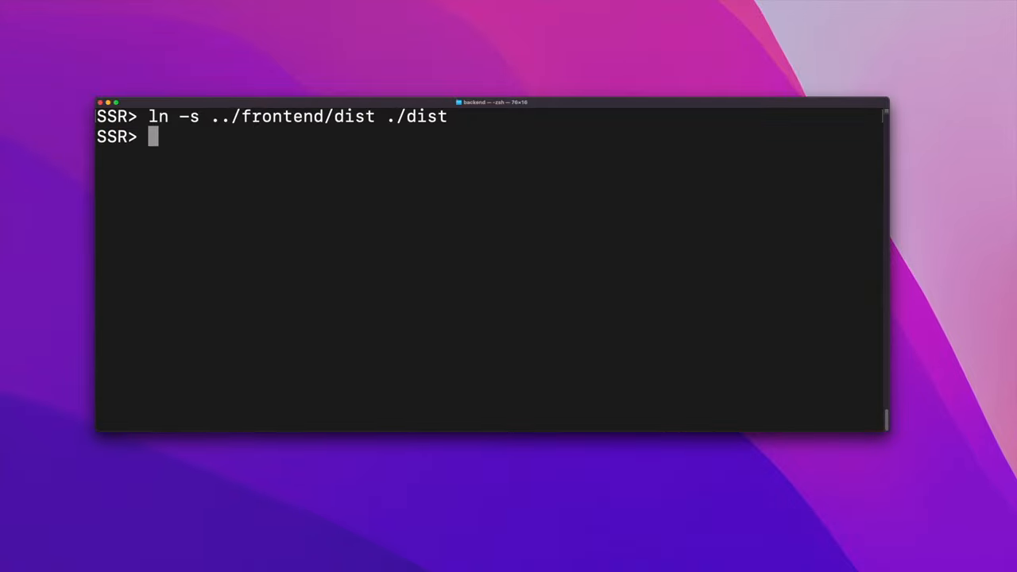
text(ls ./dist)
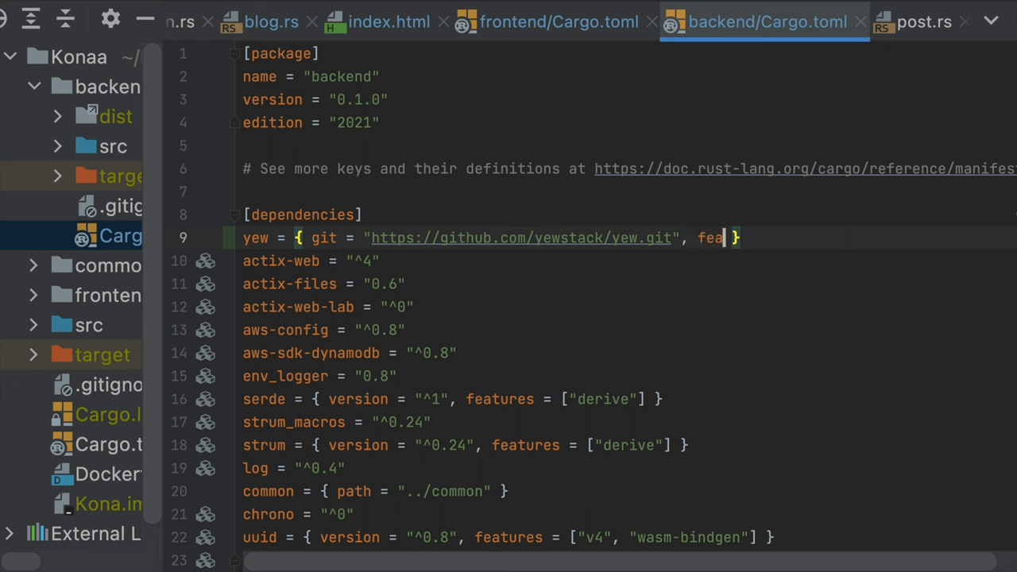
Give backend yew the "ssr" and "tokio" features and add frontend = { path = "../frontend" }
text(tures = ["ssr"])
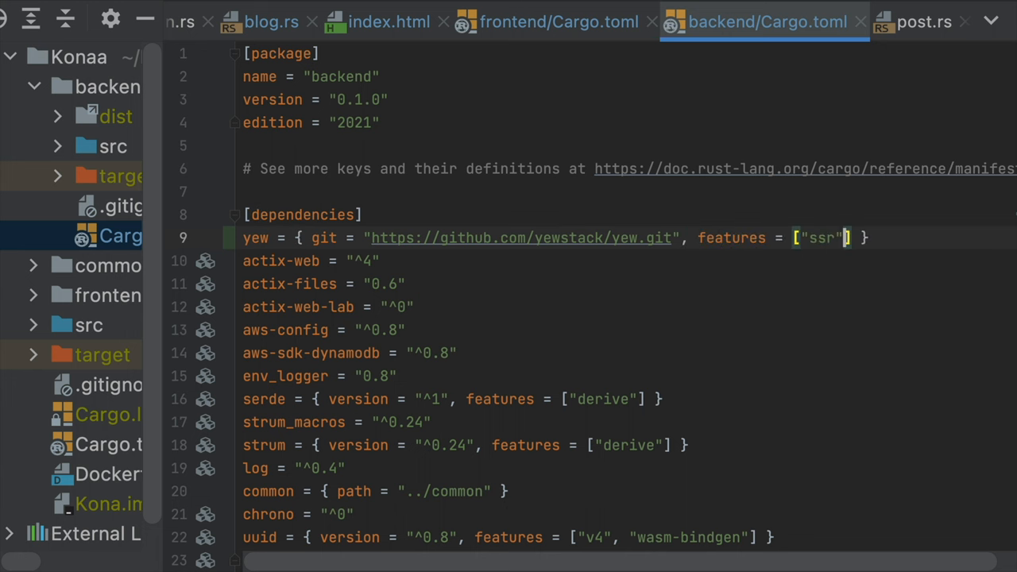
text(, "tokio")
text(frontend = { path)
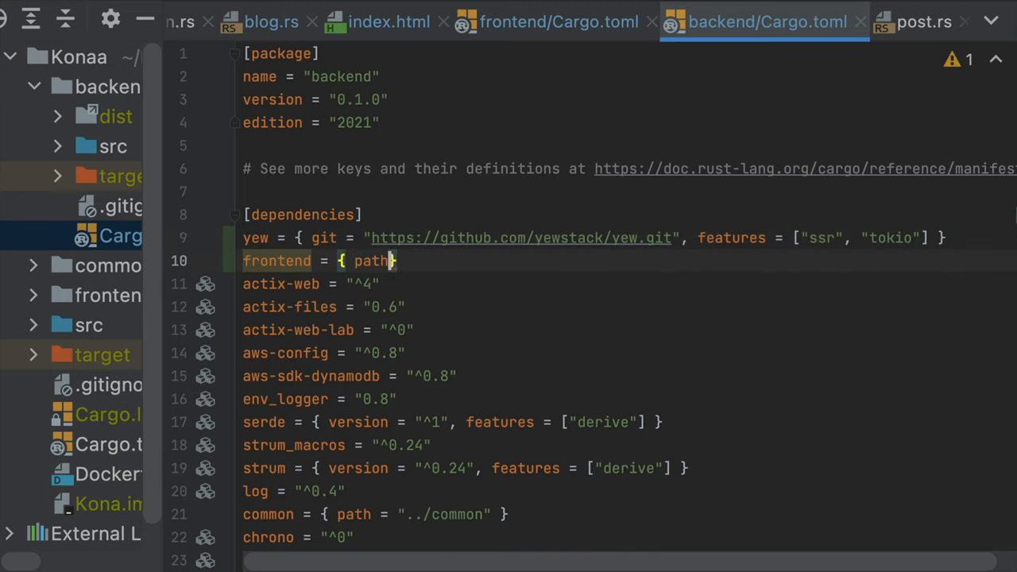
text(= "../frontend")
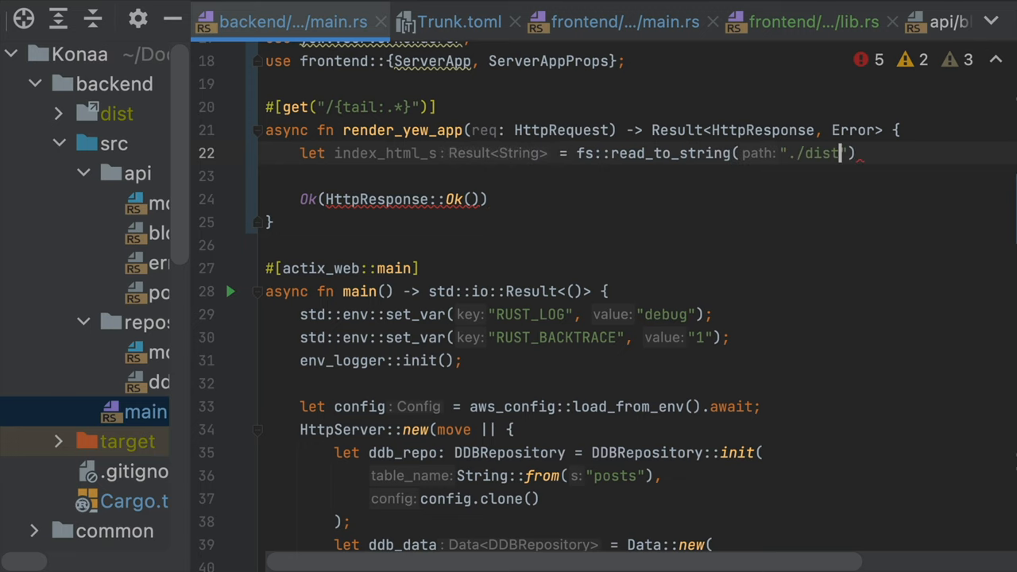
Read ./dist/index.html with unwrap() and create server_app_props as ServerAppProps from the request URL
text(index.html").unwrap();)
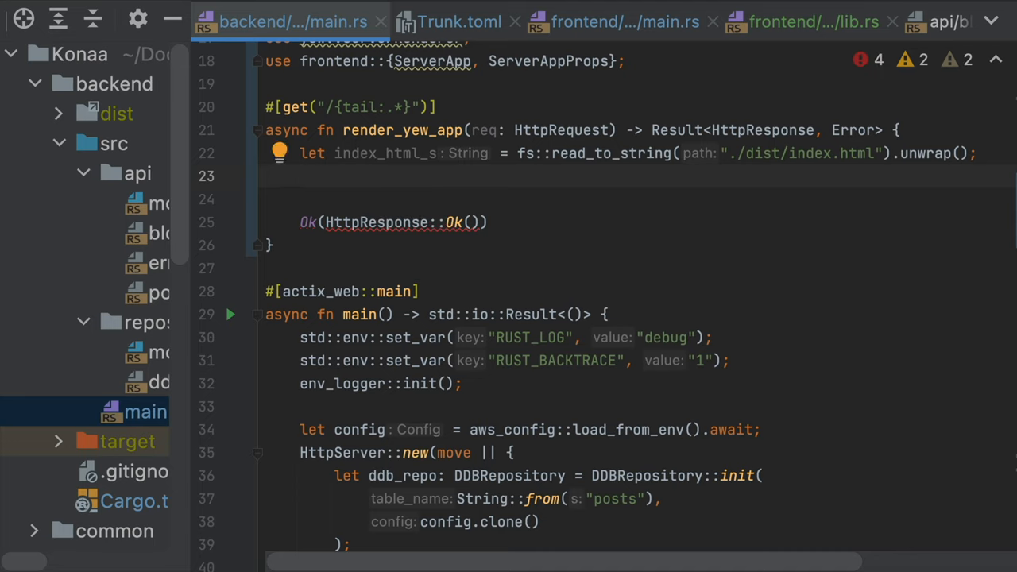
text(let server_app_props = ServerAppProps {)
text(let content)
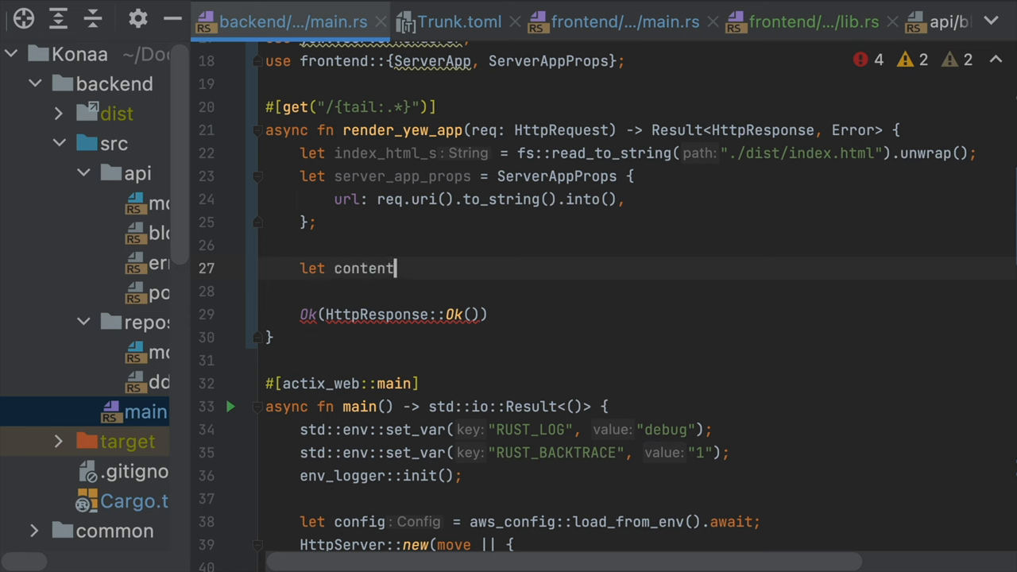
Render ServerApp with server_app_props and return index.html with the output injected as text/html
text(= Server::<ServerApp>::with_props(server_app_props).render())
text(.body(index_html_s.replace("<body>", &format!("<body>{}", content)))
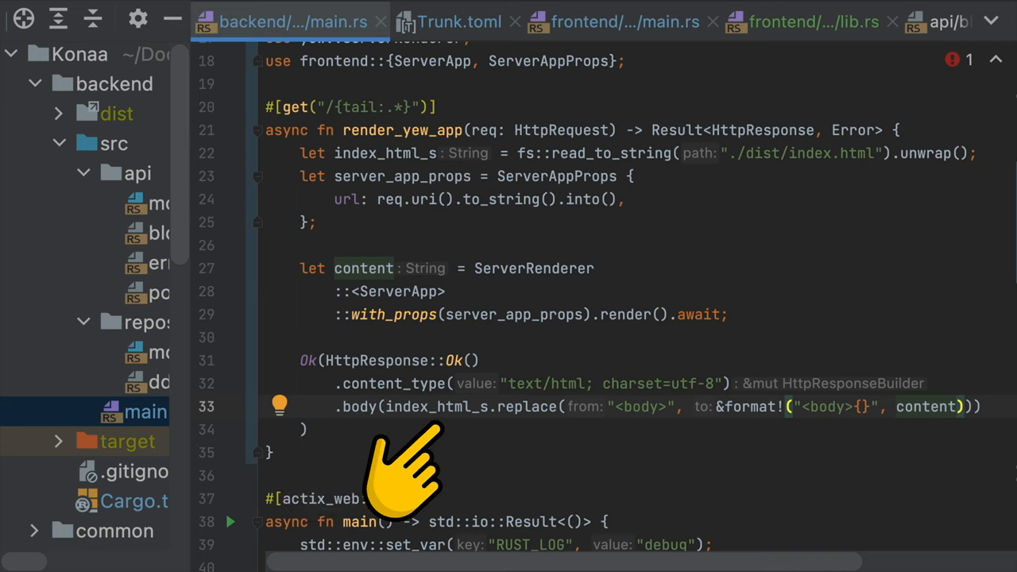
mouse_move(871, 469)
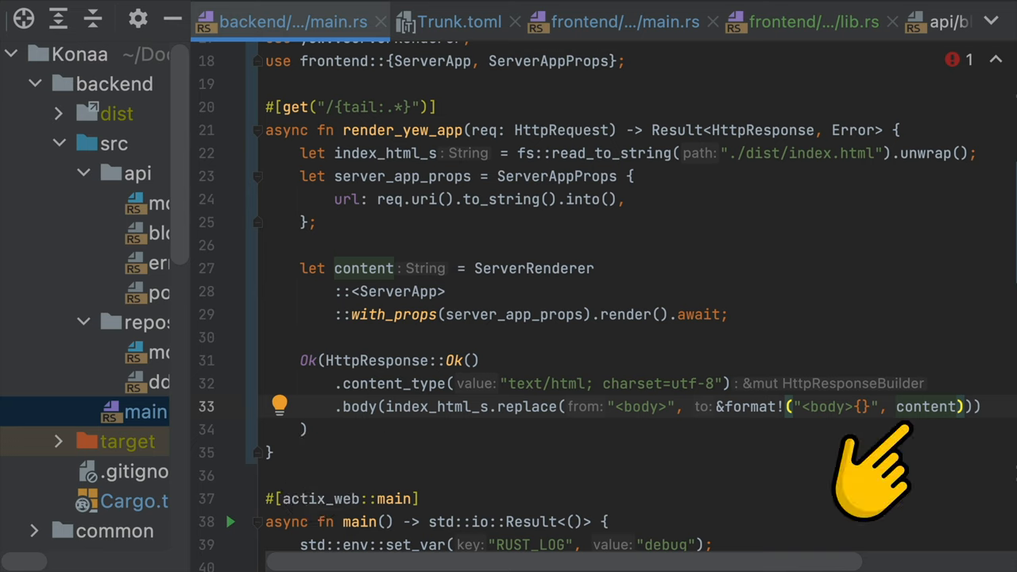
scroll(down, 3)
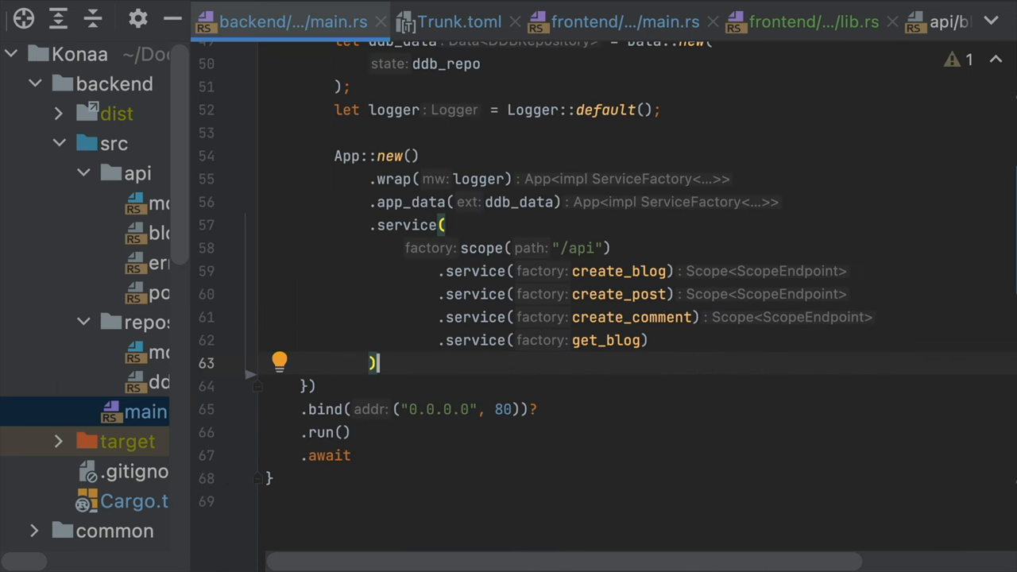
Register render_yew_app and an actix_fs::Files service mounting /dist from "./dist" in App::new()
text(.service(render_yew_app)
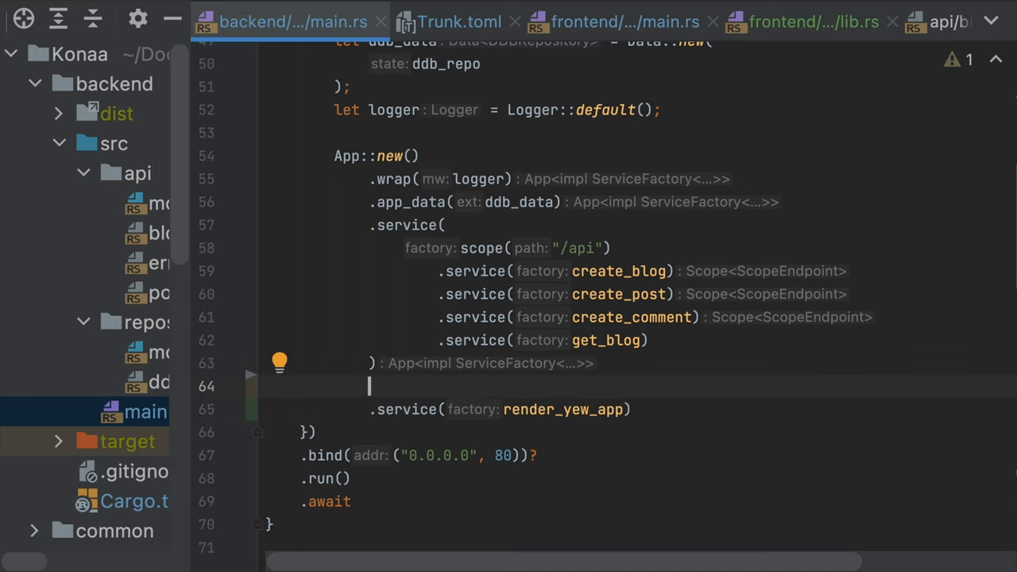
text(.service()
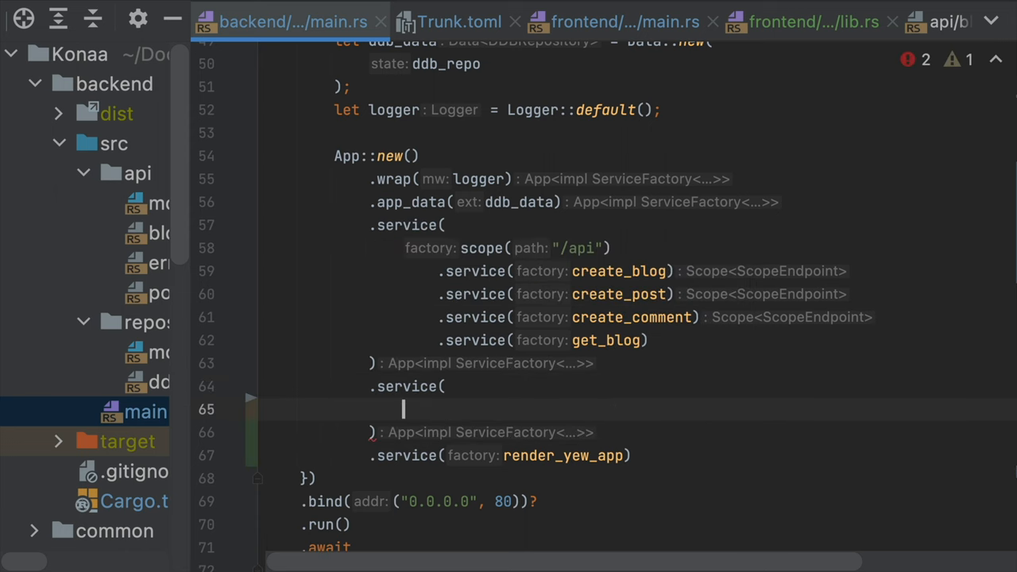
text(actix_fs::Files::new(")
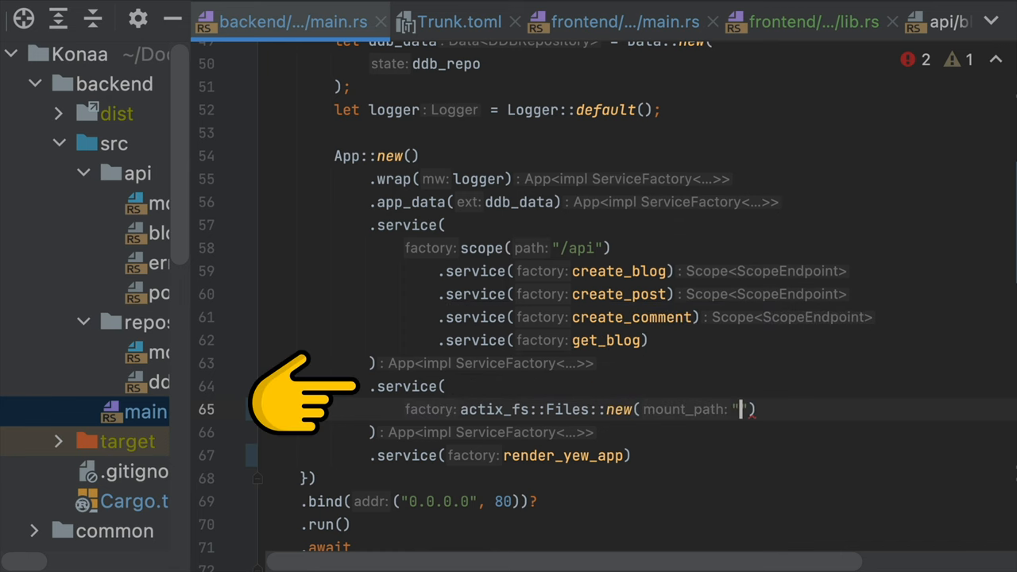
text(/dist)
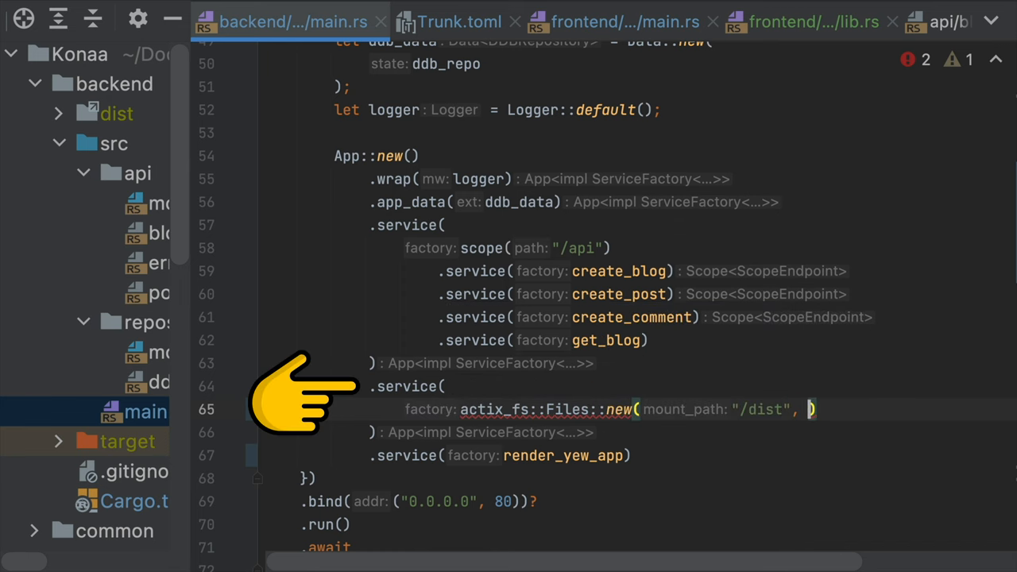
text(serve_from: "./dist")
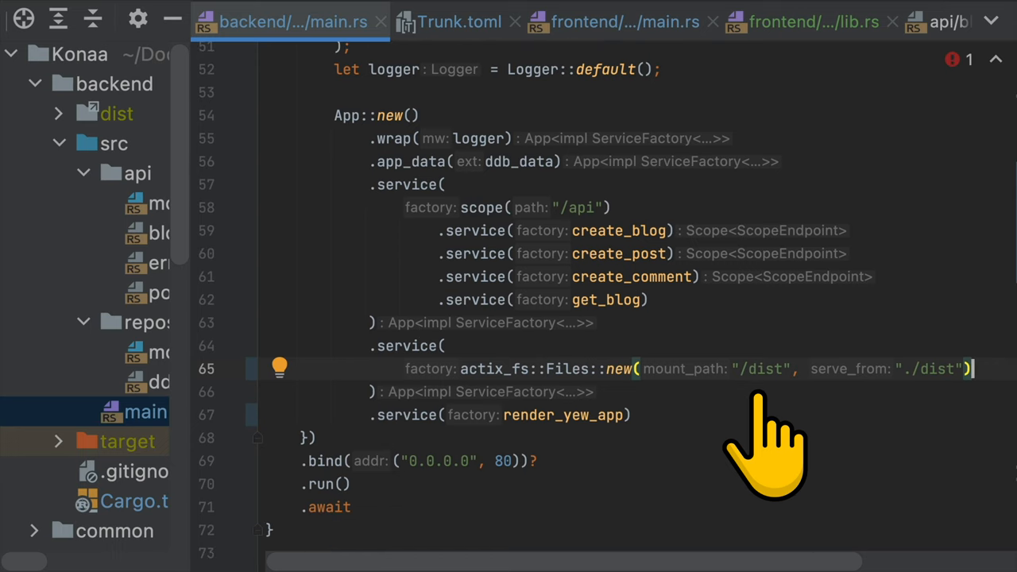
Set Trunk.toml [build] public_url = "/dist/" and give frontend yew the "csr" and "hydration" features
click(460, 22)
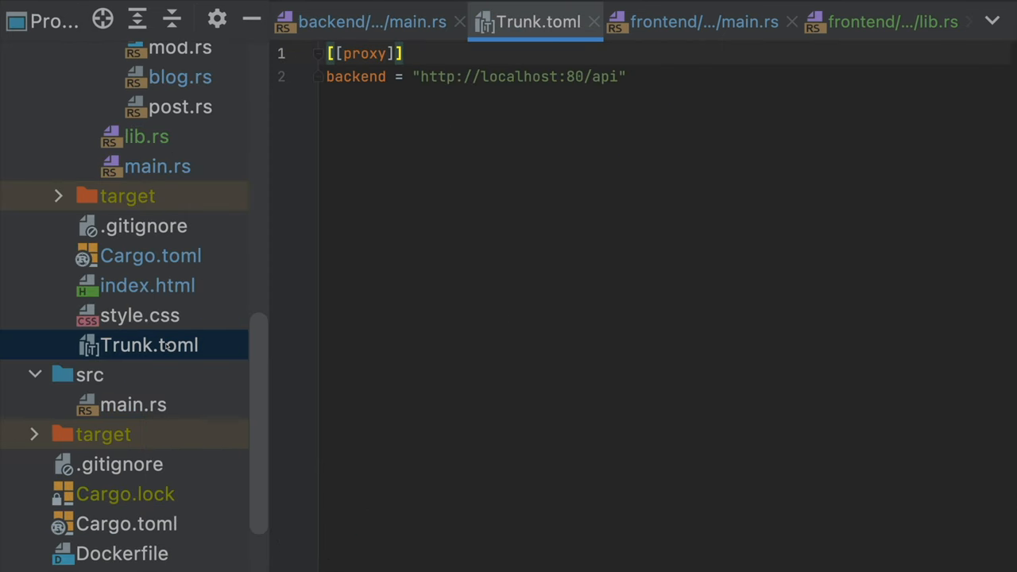
text([build])
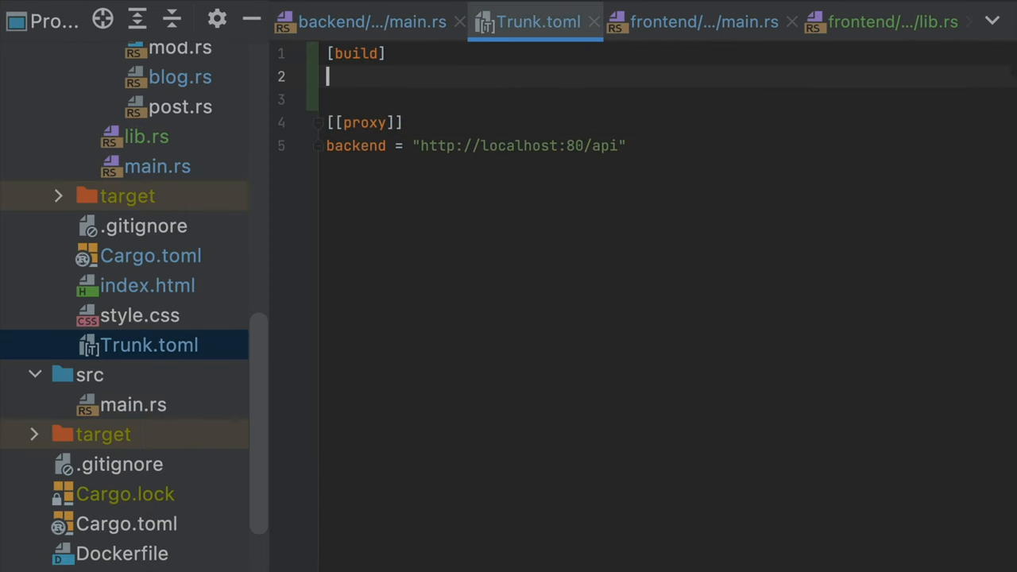
text(public_url = "/di)
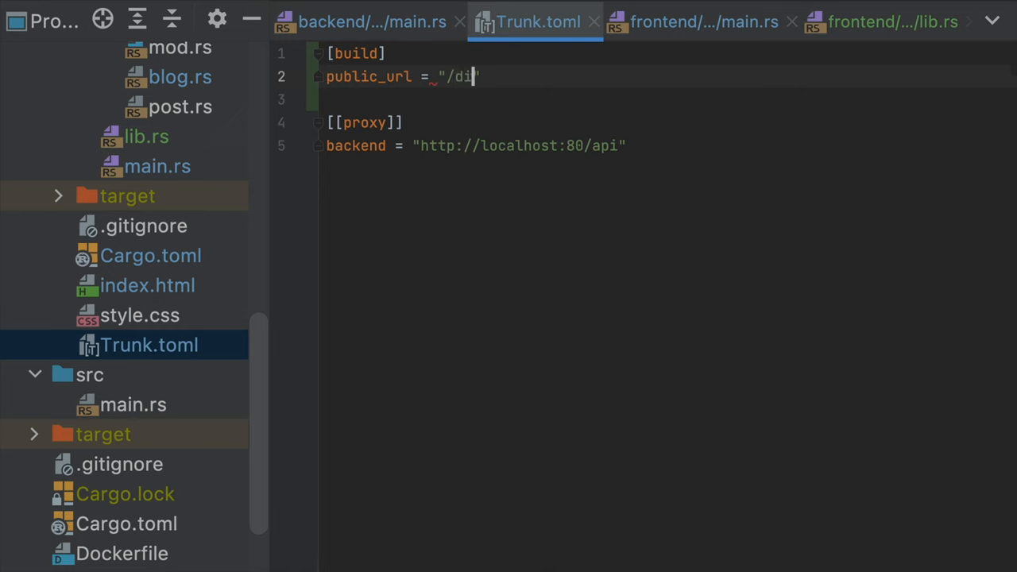
text(st/")
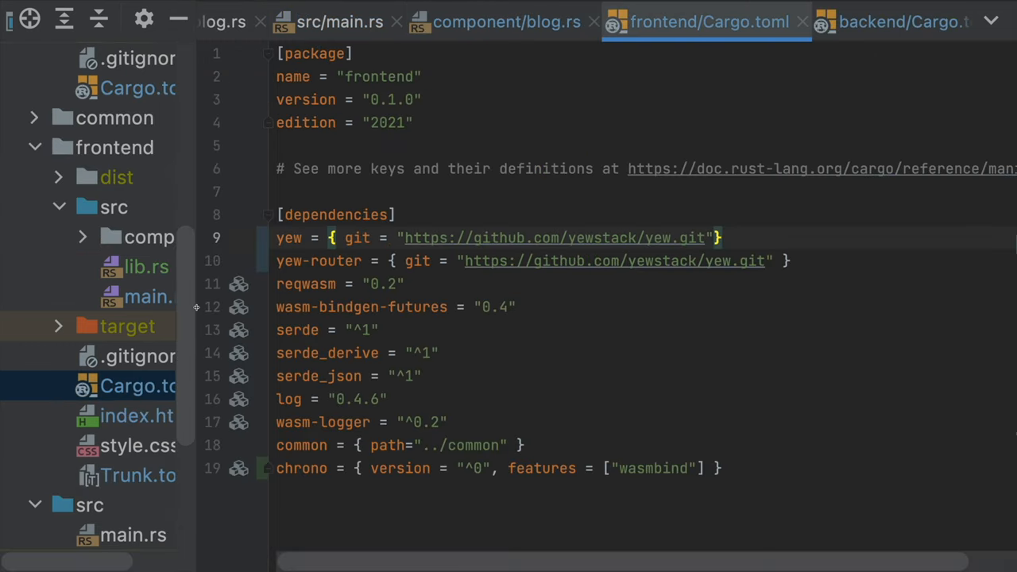
text(, features = ["csr",])
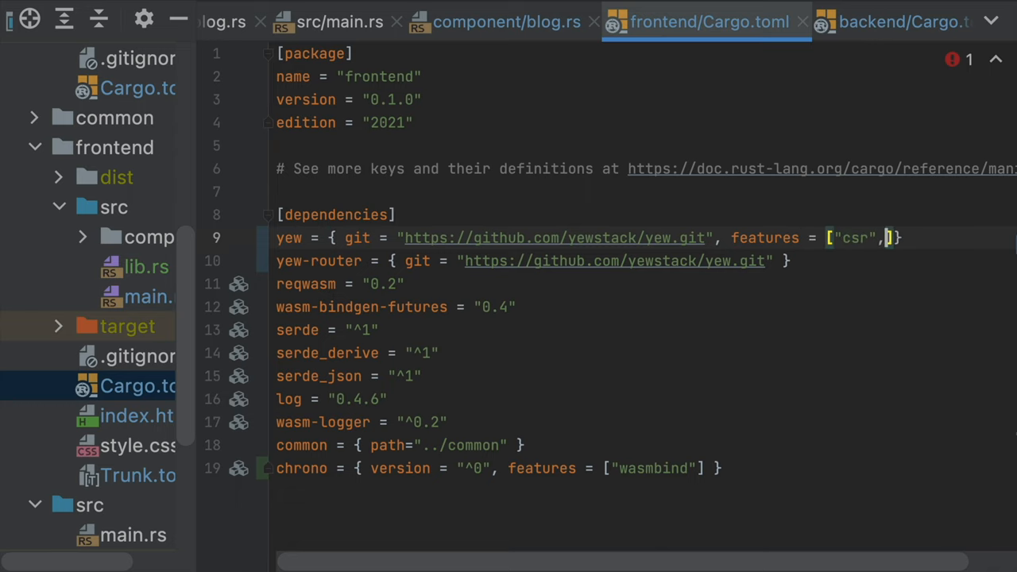
text("hydration")
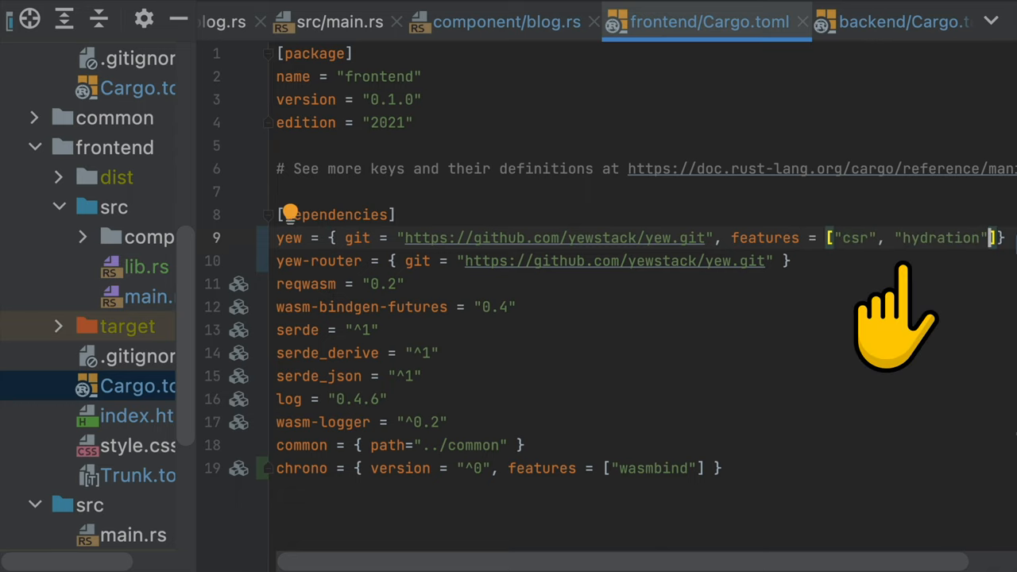